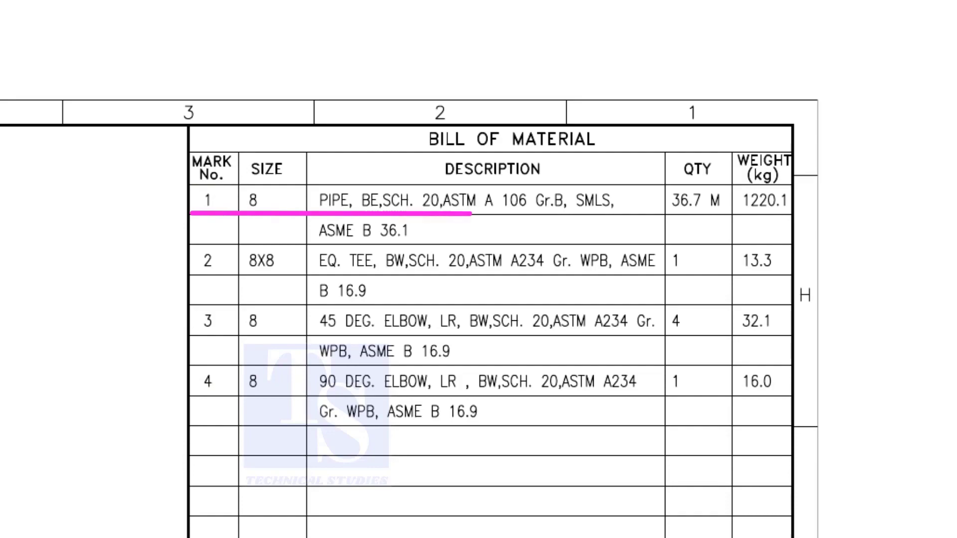
Note 'BE= Bevel End.' and underline the 45 DEG. and 90 DEG. ELBOW BOM rows.
type("BE= Bevel End.")
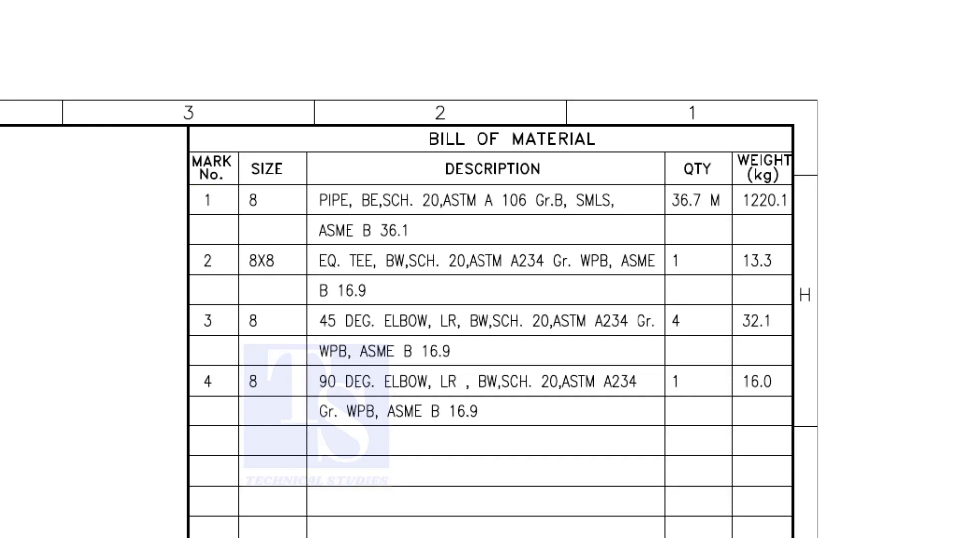
left_click_drag(198, 275, 516, 275)
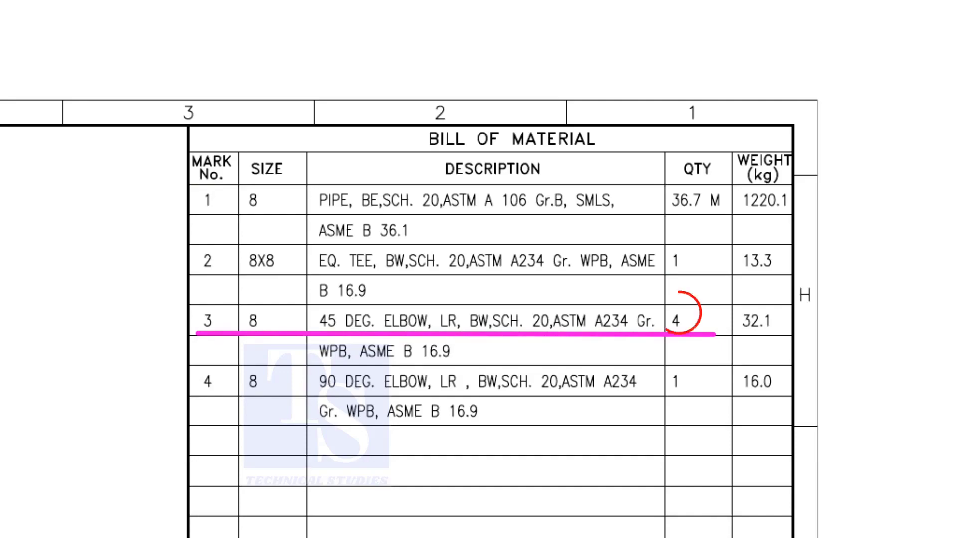
left_click_drag(680, 299, 675, 323)
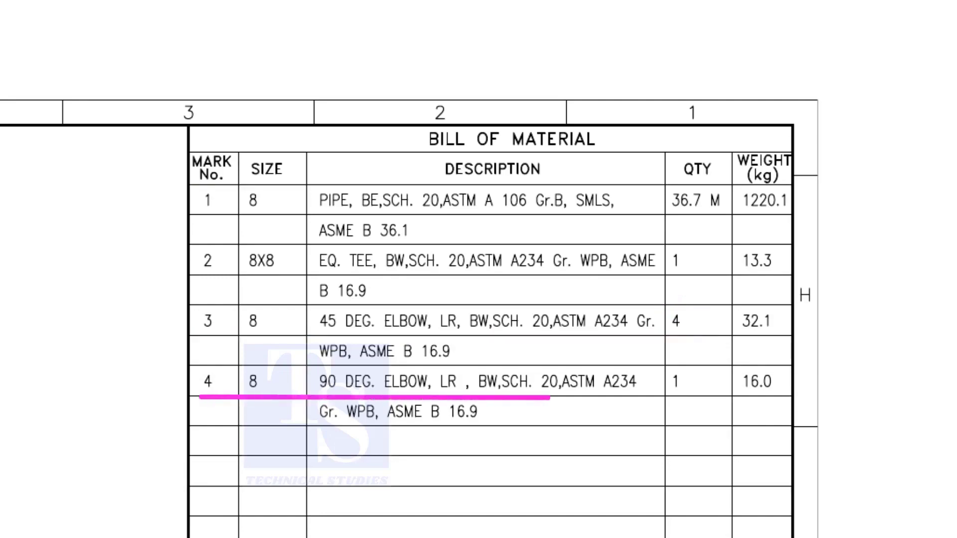
left_click_drag(550, 398, 719, 400)
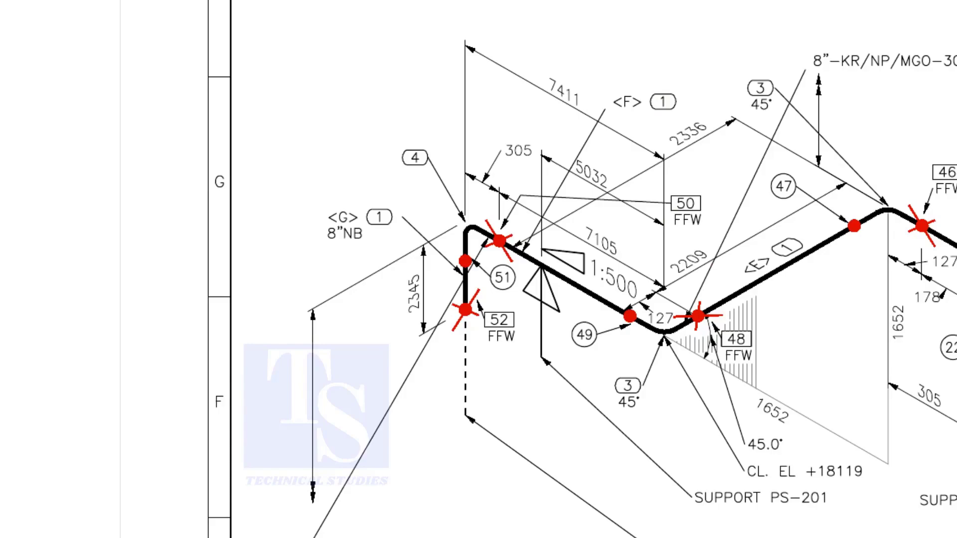
Mark the isometric view around FFW welds 48, 50 and 52 and the elbows.
left_click_drag(568, 217, 653, 253)
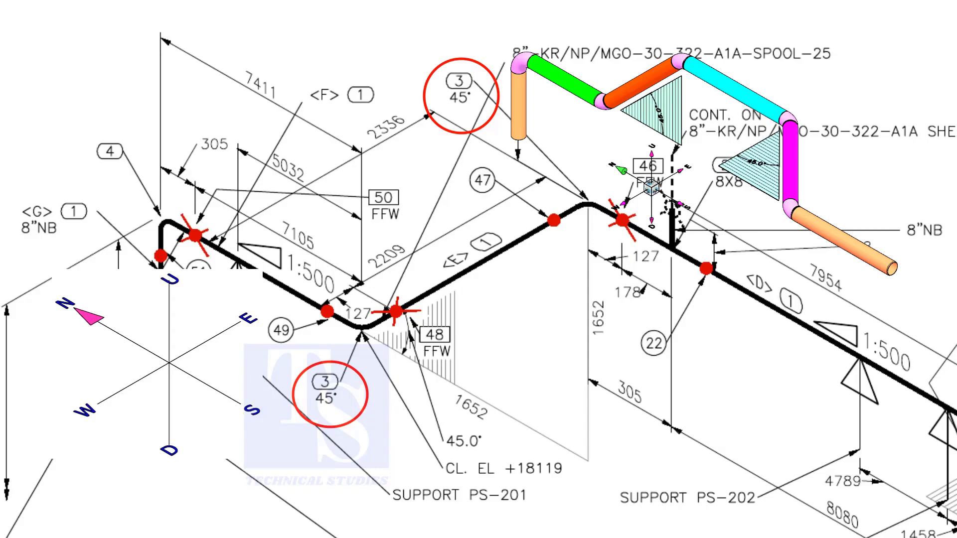
Circle the 1:500 slope symbol and draw a red line beside it.
left_click(460, 90)
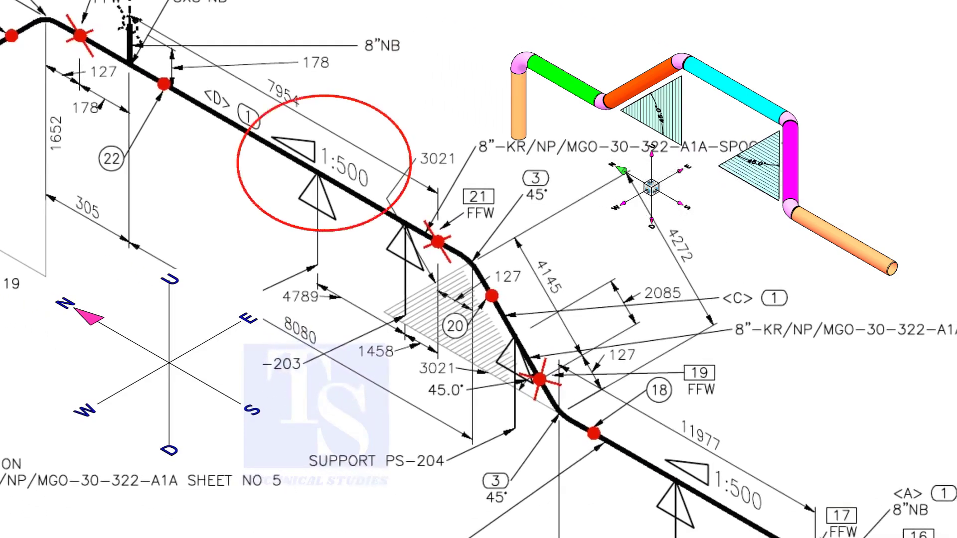
left_click_drag(247, 231, 373, 299)
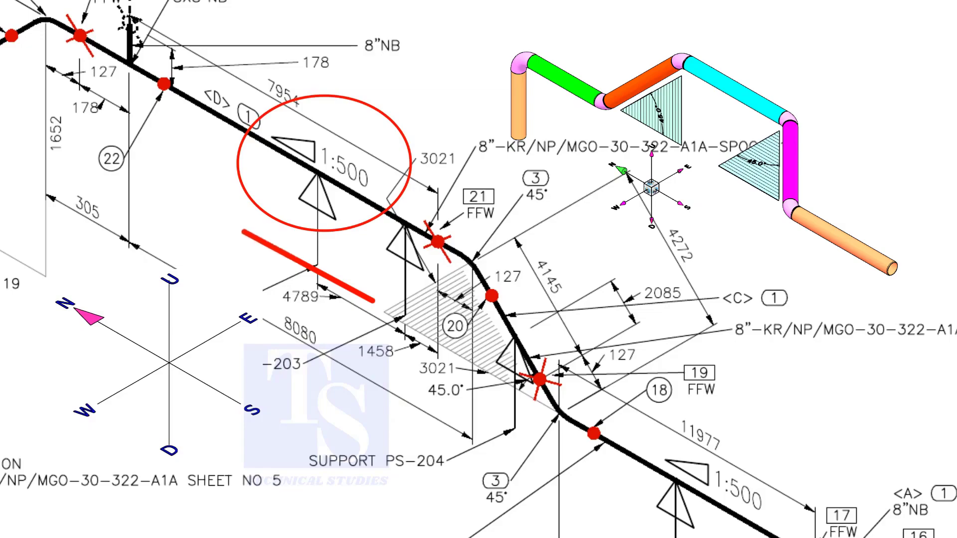